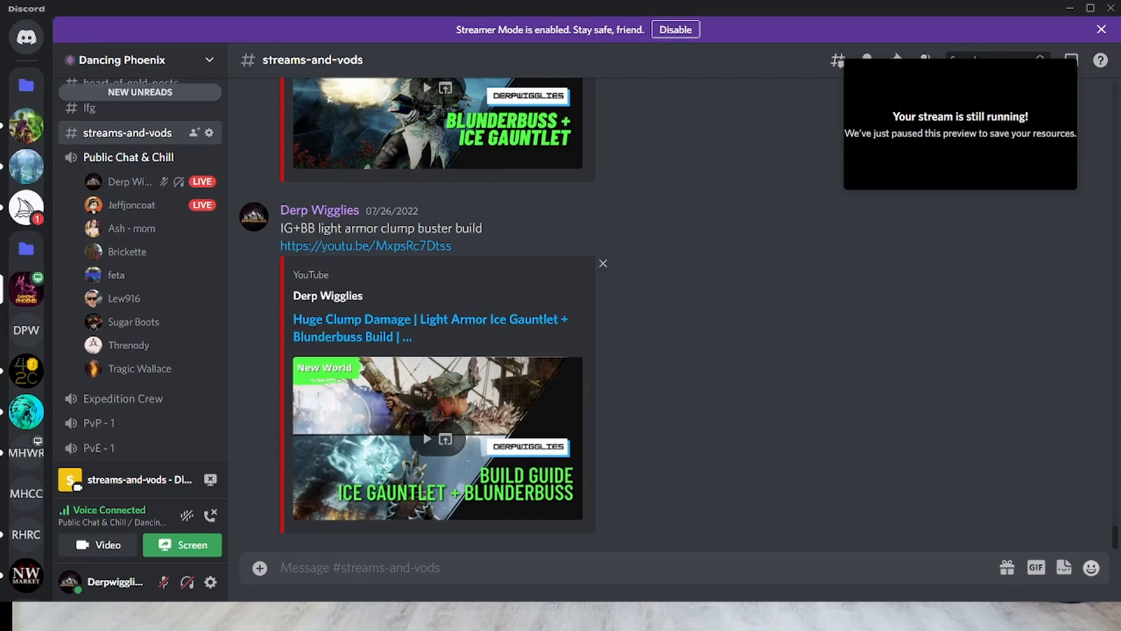
{"action": "mouse_move", "coordinate": [210, 581]}
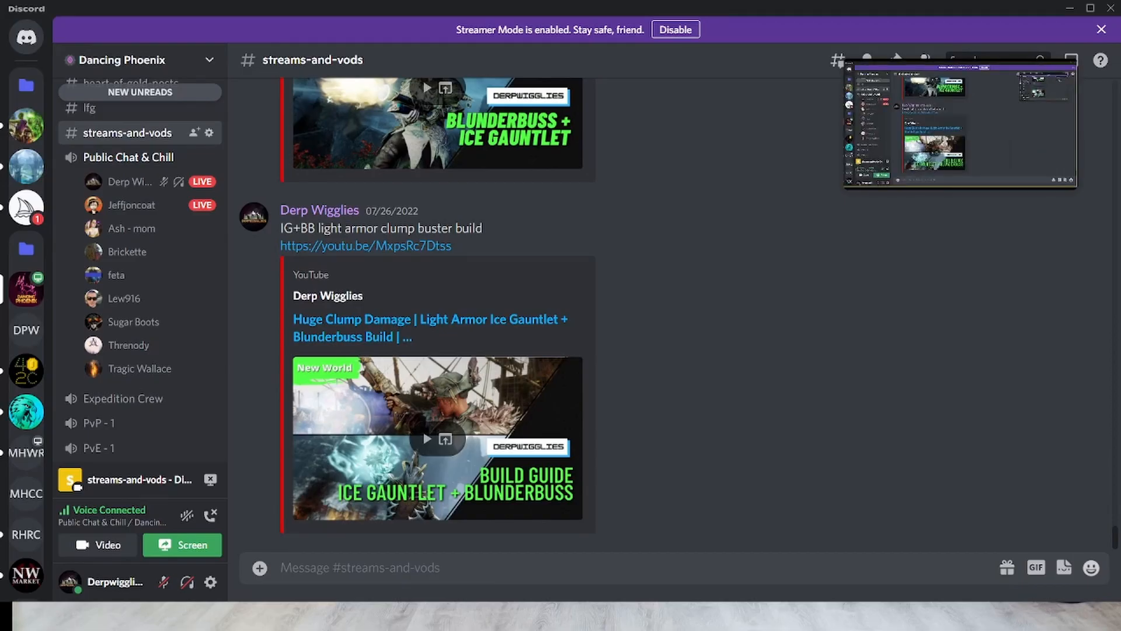
{"action": "mouse_move", "coordinate": [210, 582]}
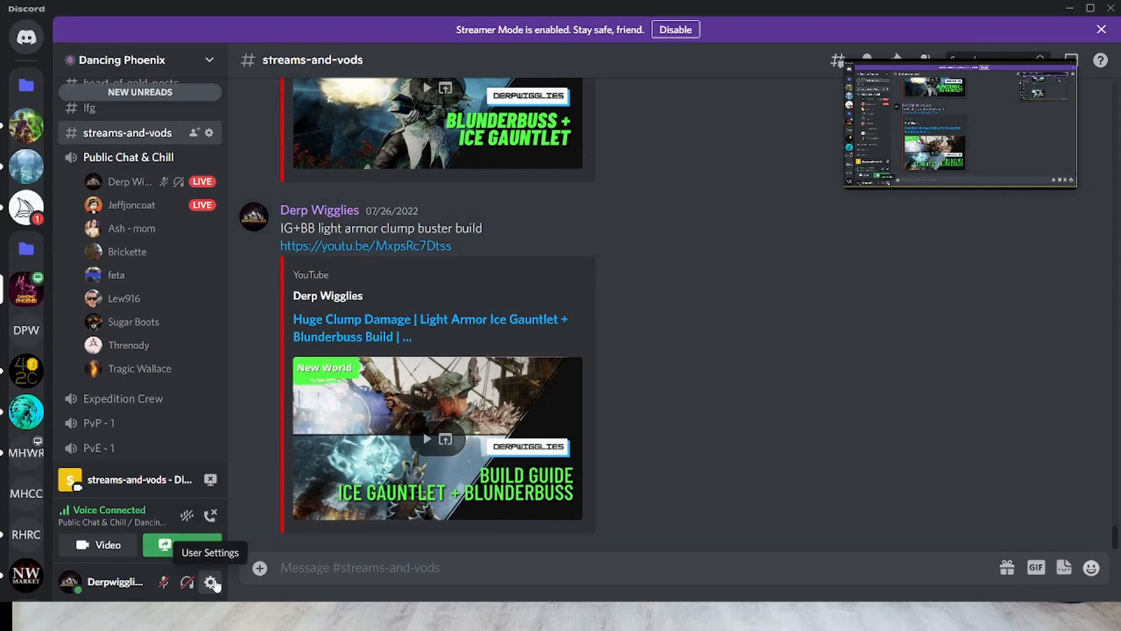
Open Discord's User Settings from the gear beside the username
{"action": "left_click", "coordinate": [210, 582]}
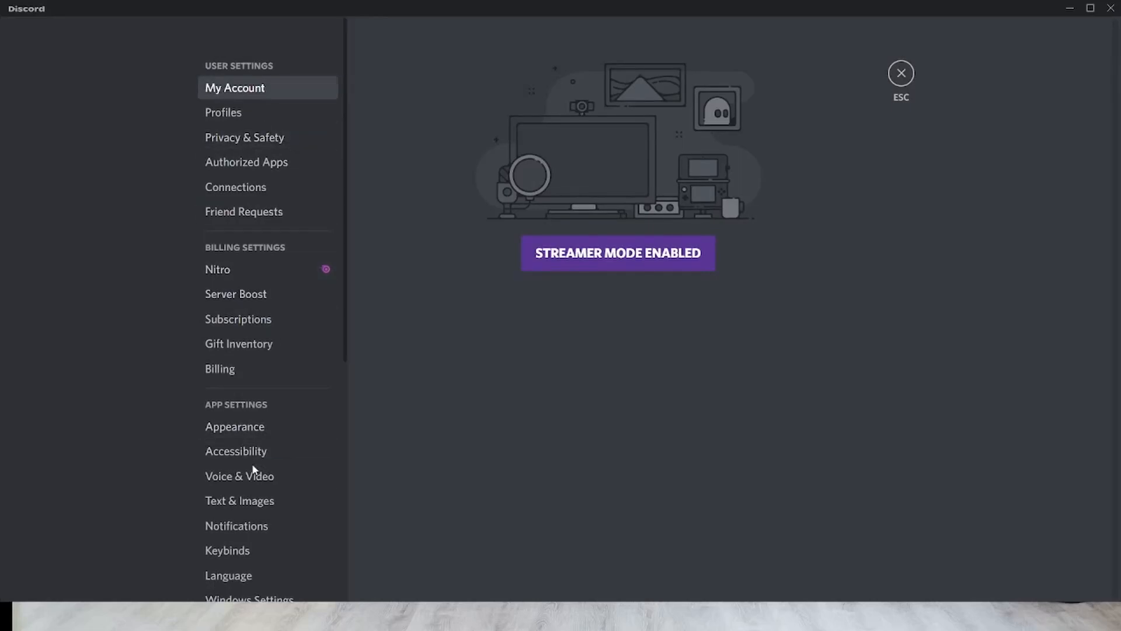
{"action": "mouse_move", "coordinate": [240, 475]}
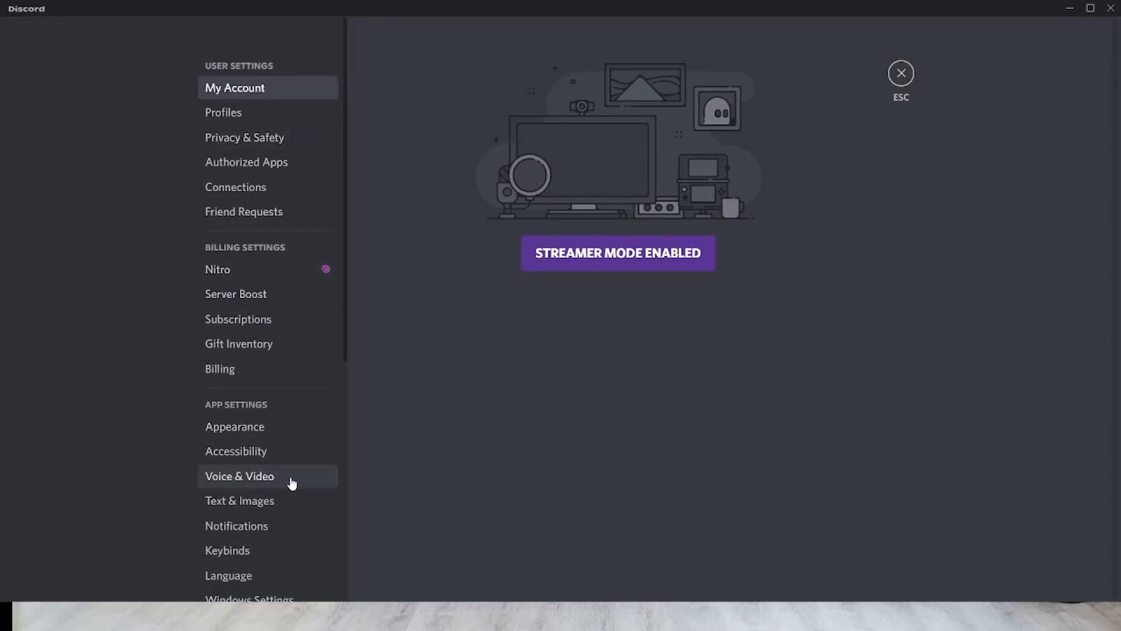
Show Voice & Video settings, confirming Voice Activity input mode with manual sensitivity
{"action": "left_click", "coordinate": [240, 475]}
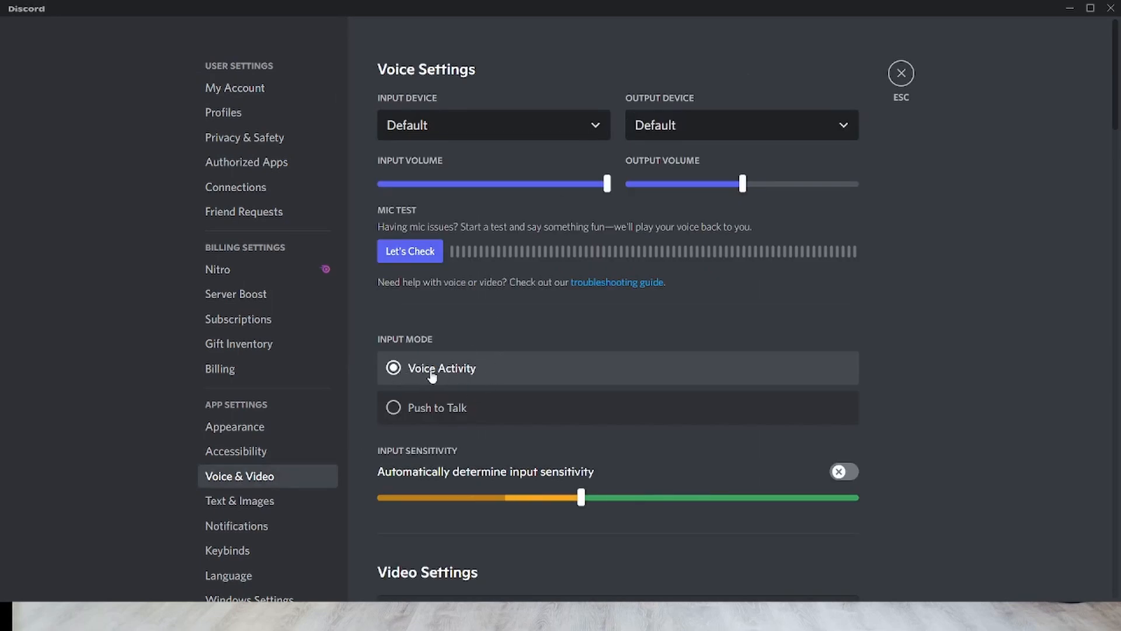
{"action": "mouse_move", "coordinate": [498, 387]}
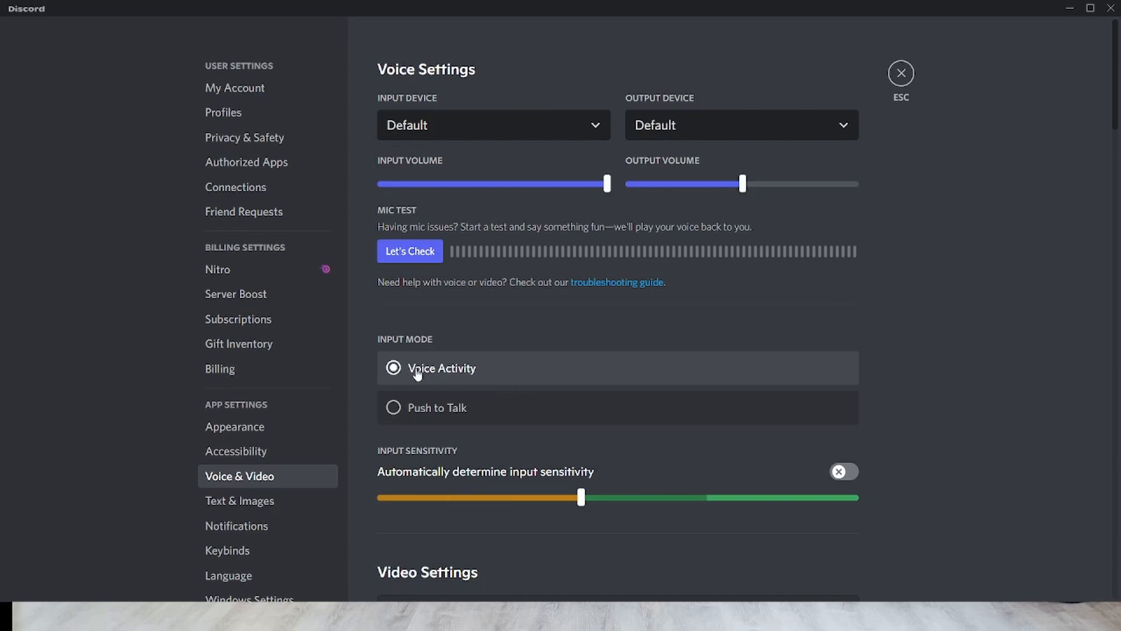
{"action": "mouse_move", "coordinate": [418, 367]}
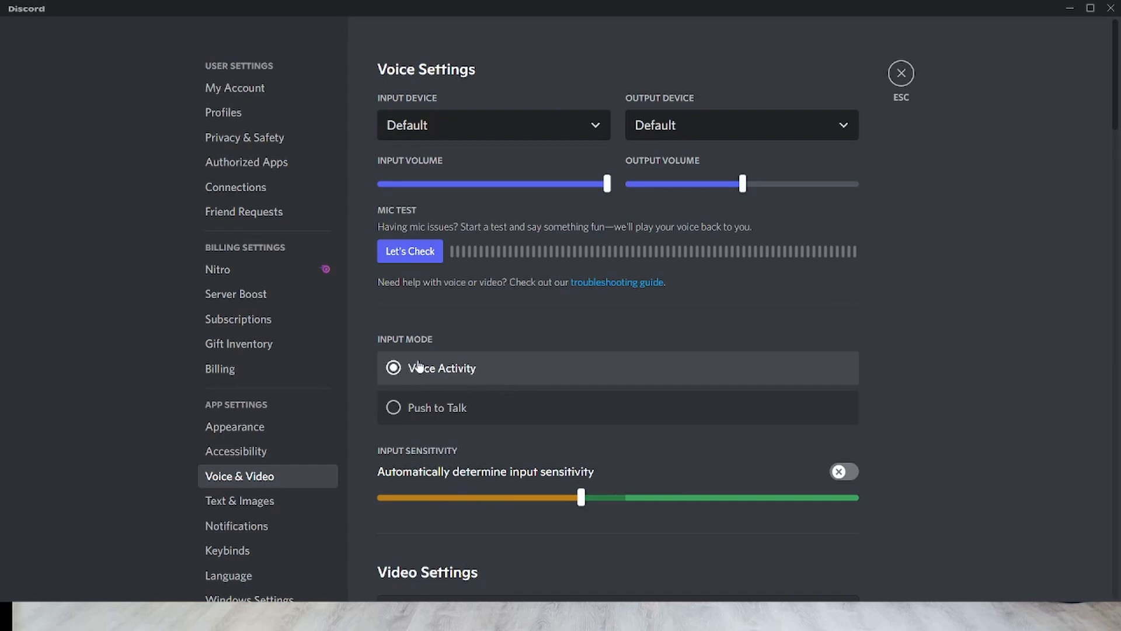
{"action": "mouse_move", "coordinate": [504, 399]}
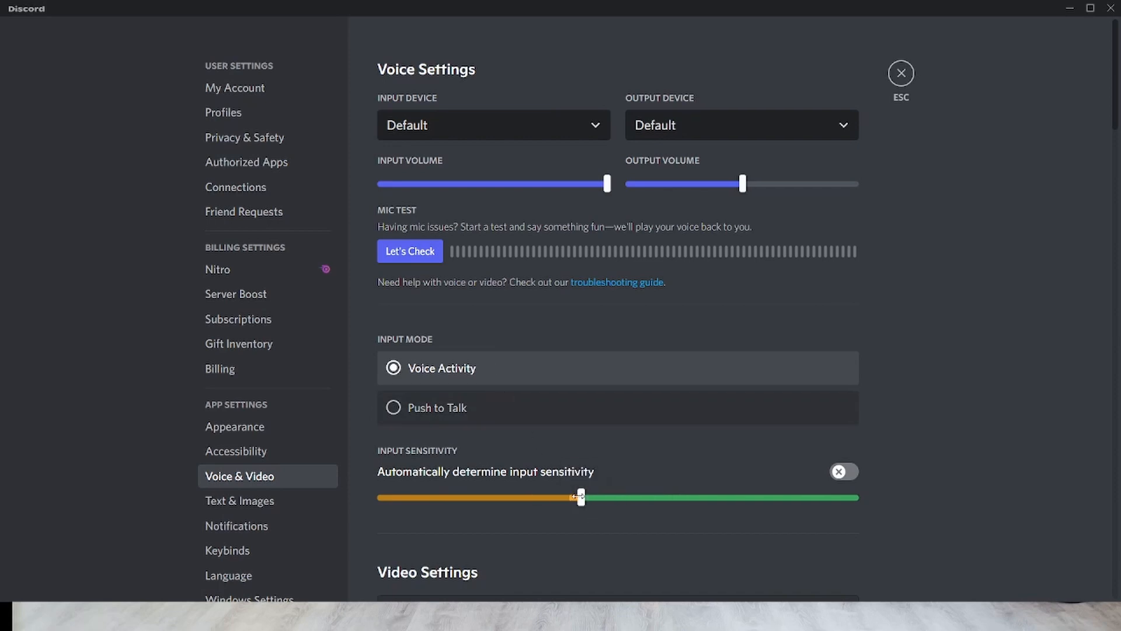
{"action": "left_click_drag", "start_coordinate": [580, 497], "coordinate": [581, 497]}
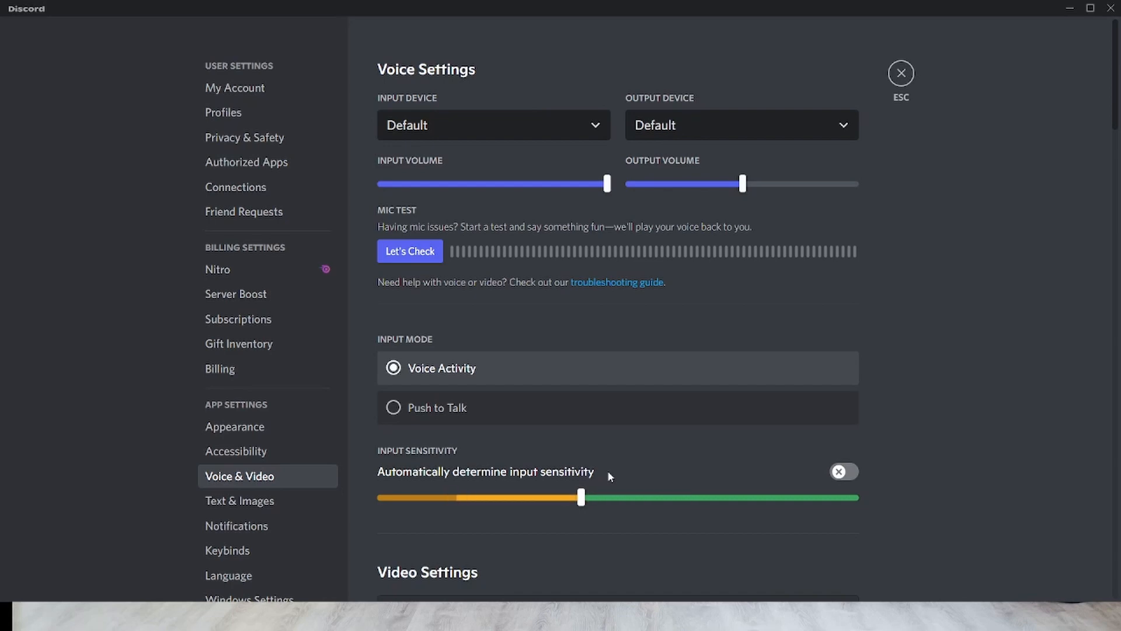
{"action": "mouse_move", "coordinate": [410, 251]}
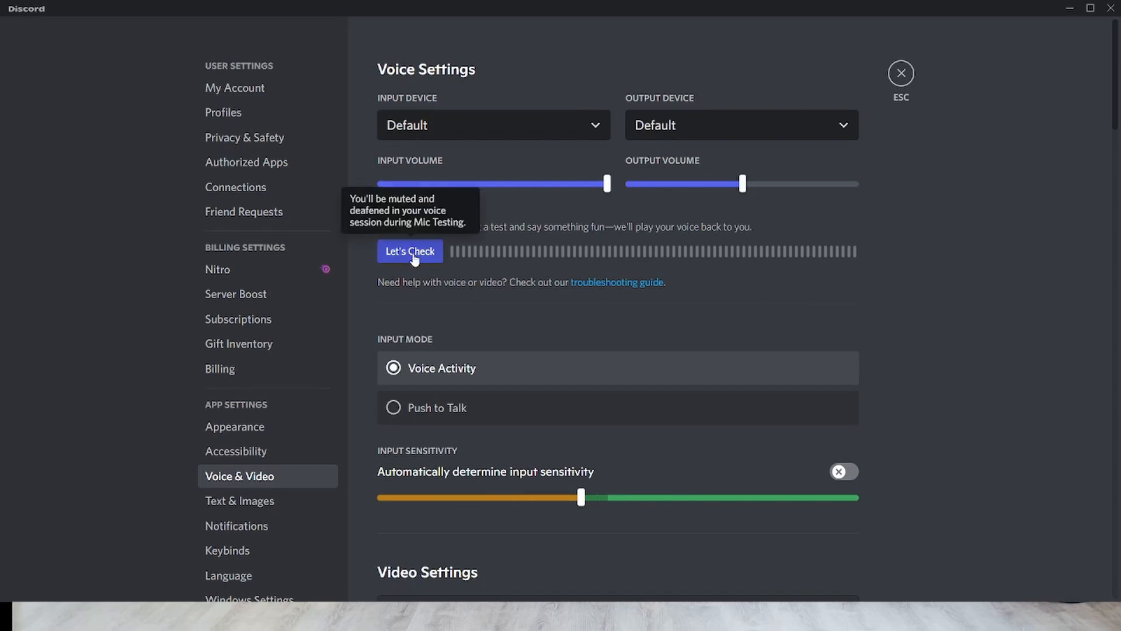
{"action": "mouse_move", "coordinate": [792, 106]}
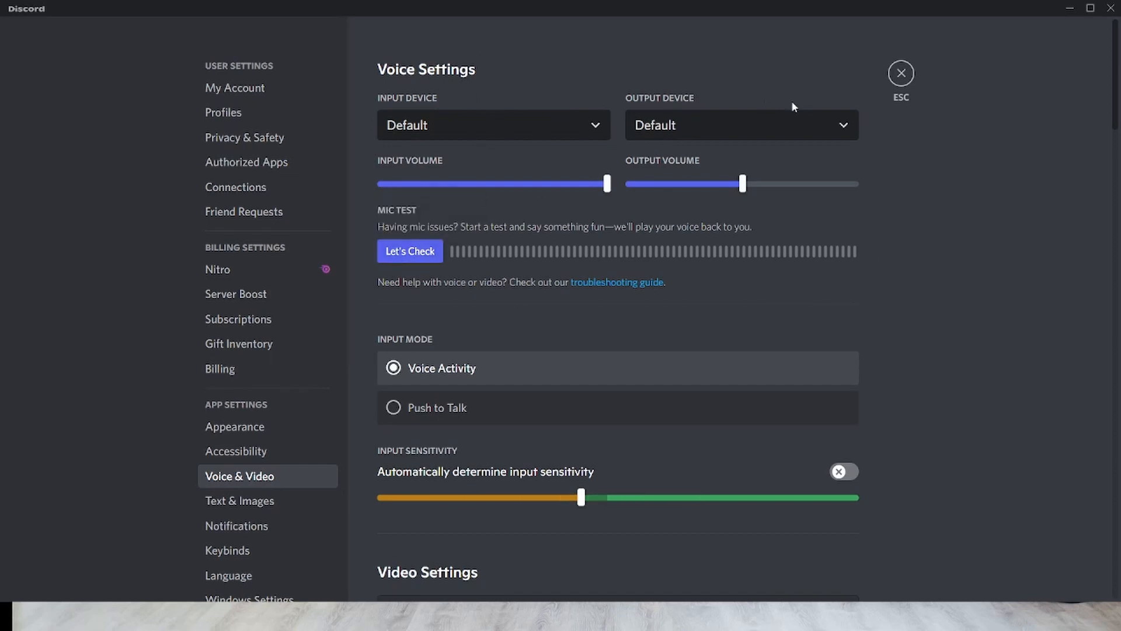
{"action": "scroll", "scroll_direction": "down", "scroll_amount": 3}
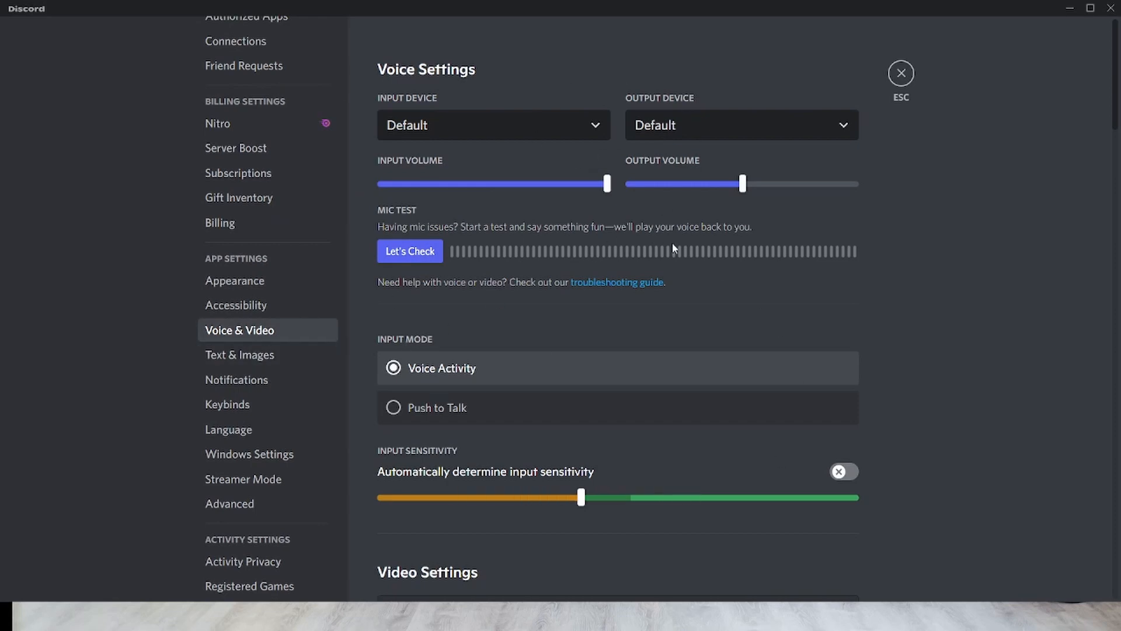
{"action": "mouse_move", "coordinate": [241, 413]}
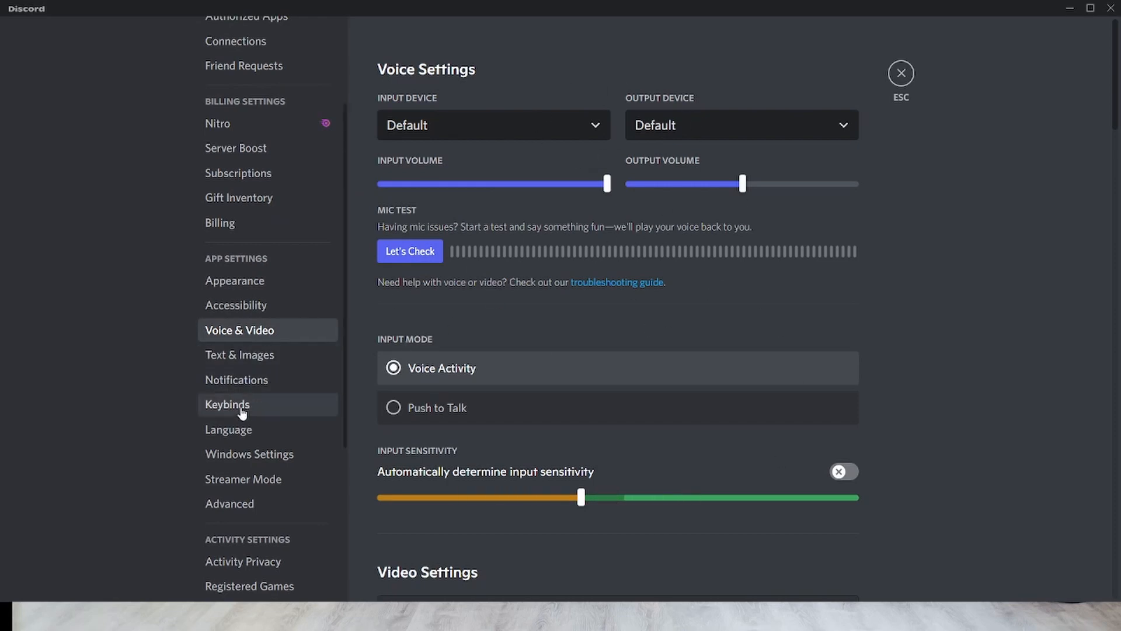
Set the backtick keybind's action to Push to Mute and close settings
{"action": "left_click", "coordinate": [228, 404]}
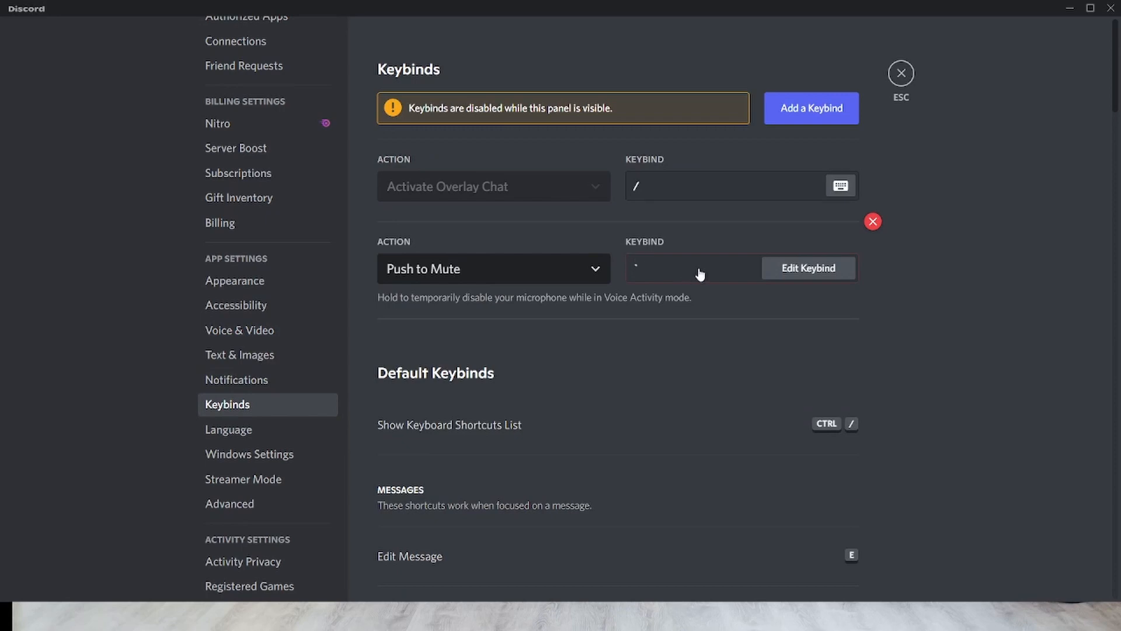
{"action": "left_click", "coordinate": [872, 221]}
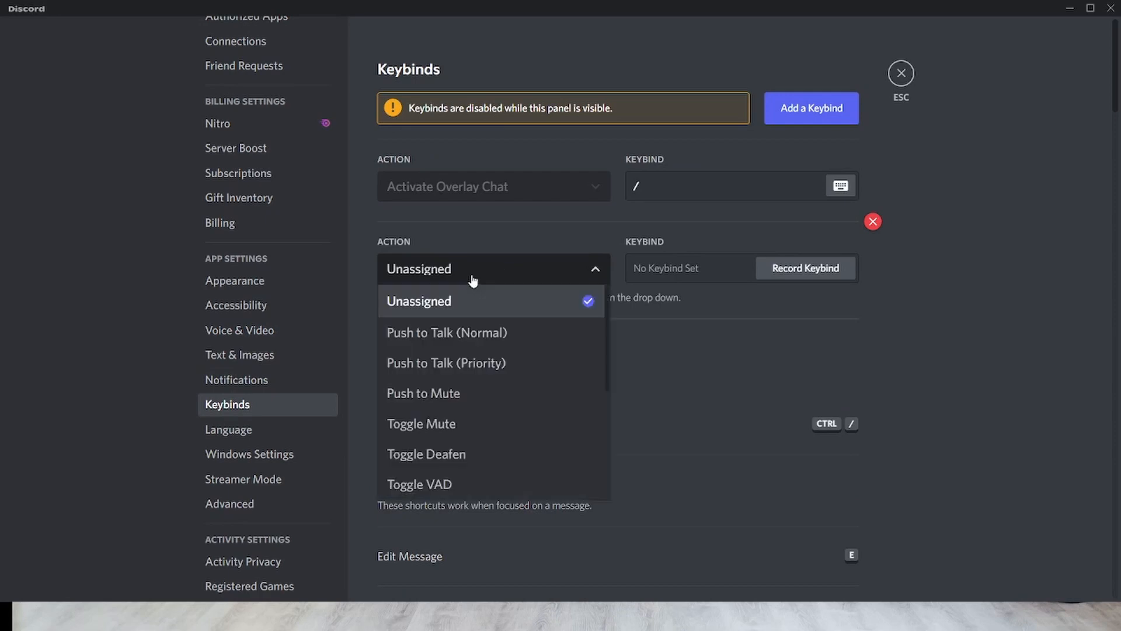
{"action": "mouse_move", "coordinate": [482, 393]}
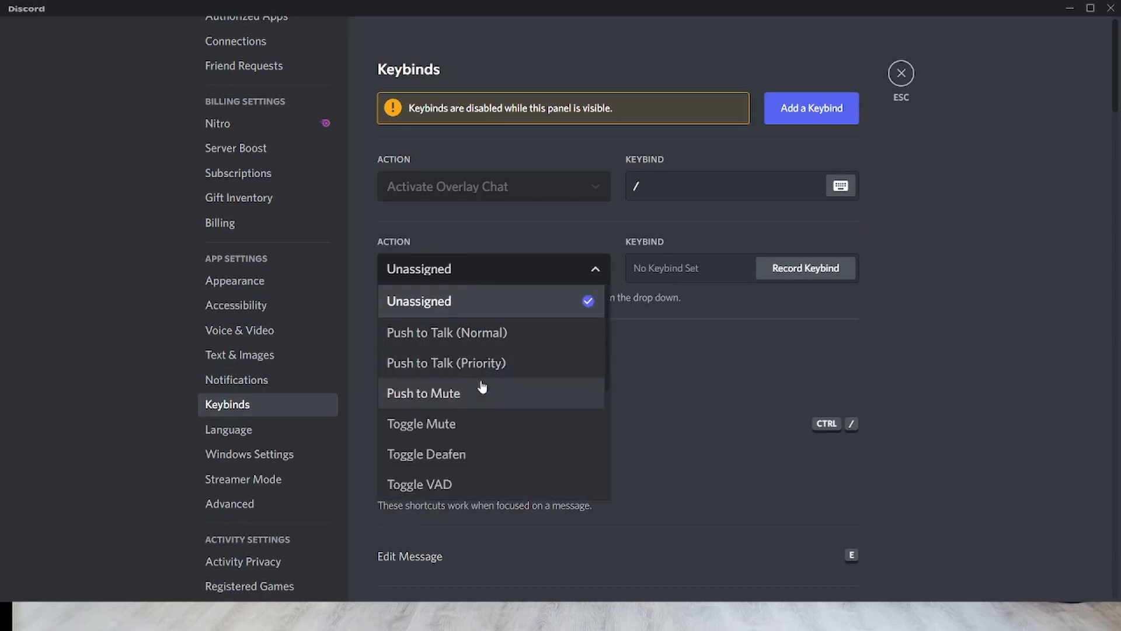
{"action": "left_click", "coordinate": [424, 393]}
{"action": "type", "text": "`"}
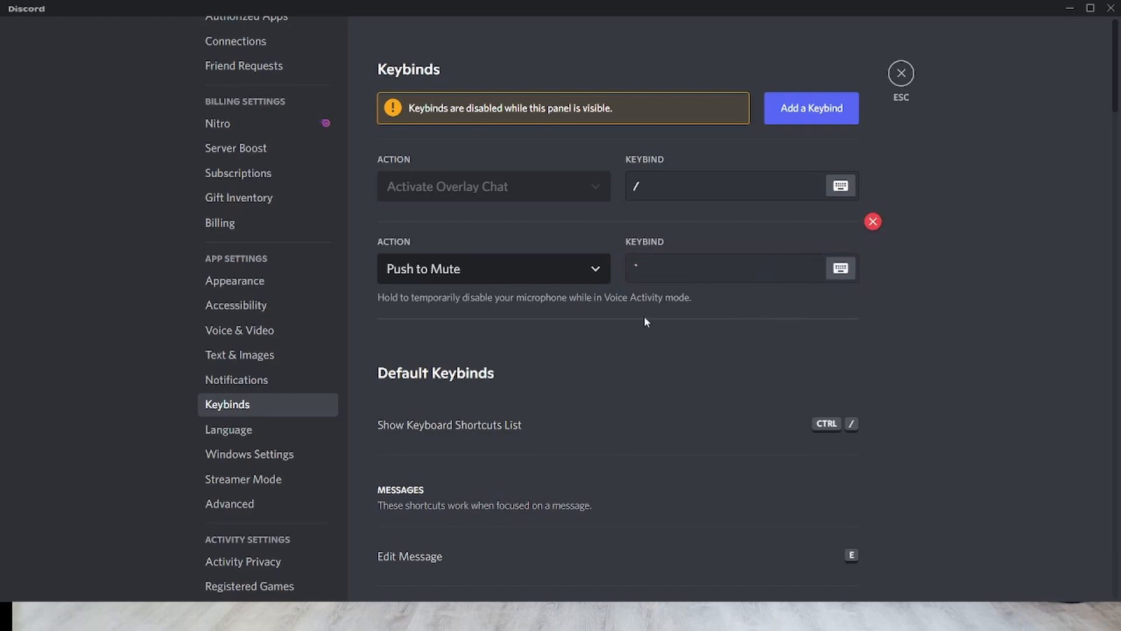
{"action": "mouse_move", "coordinate": [901, 73]}
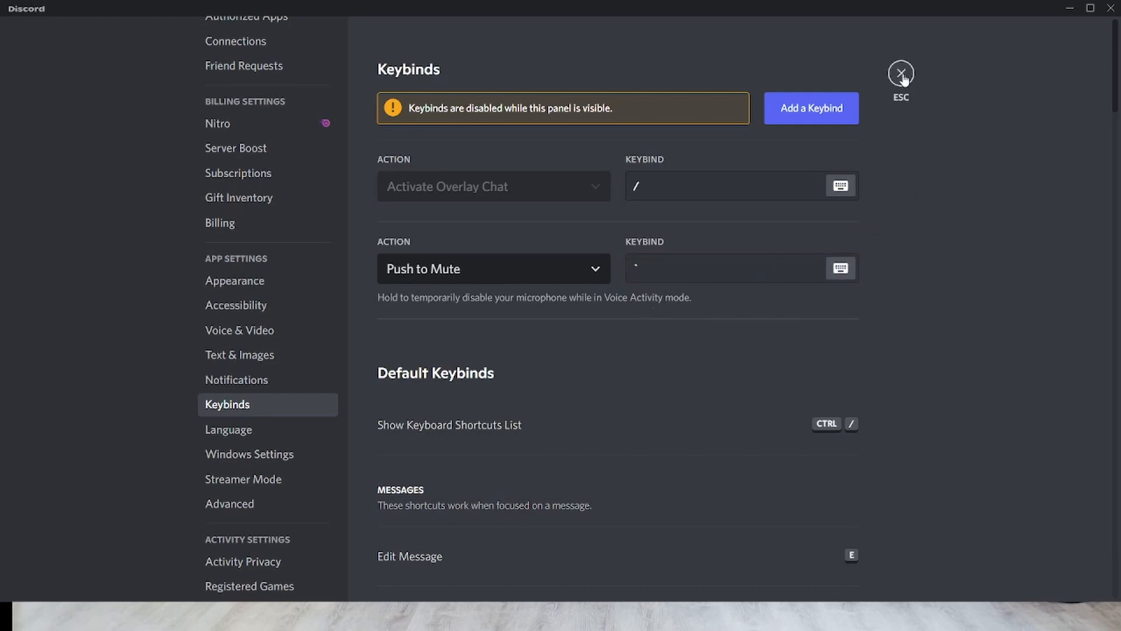
{"action": "left_click", "coordinate": [901, 74]}
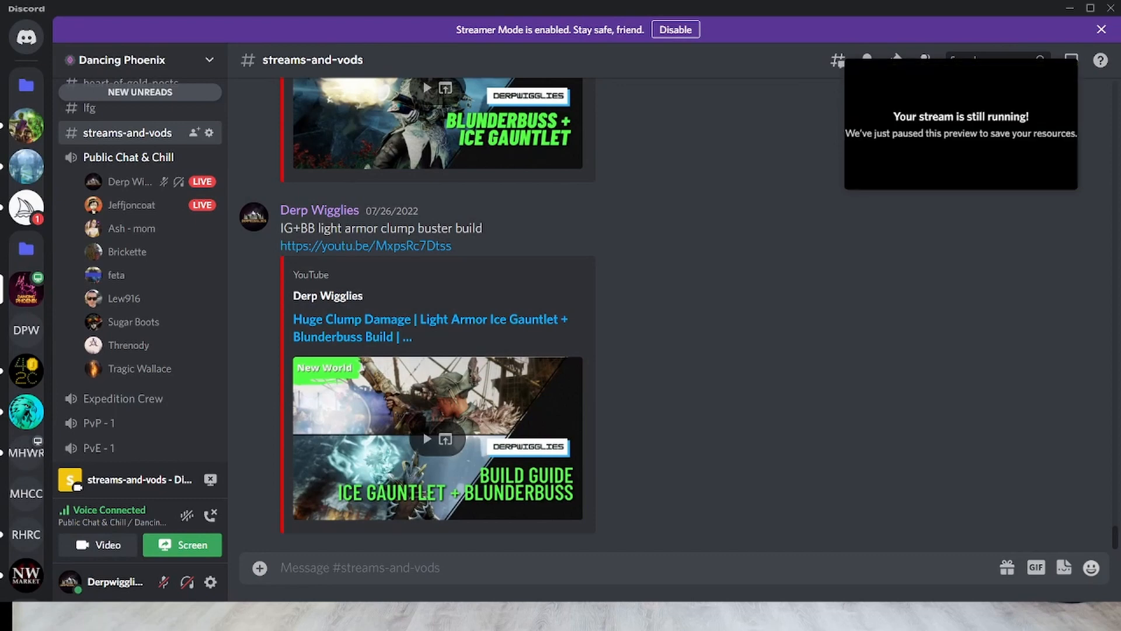
Switch to the Discord Canary client and open its User Settings
{"action": "left_click", "coordinate": [26, 84]}
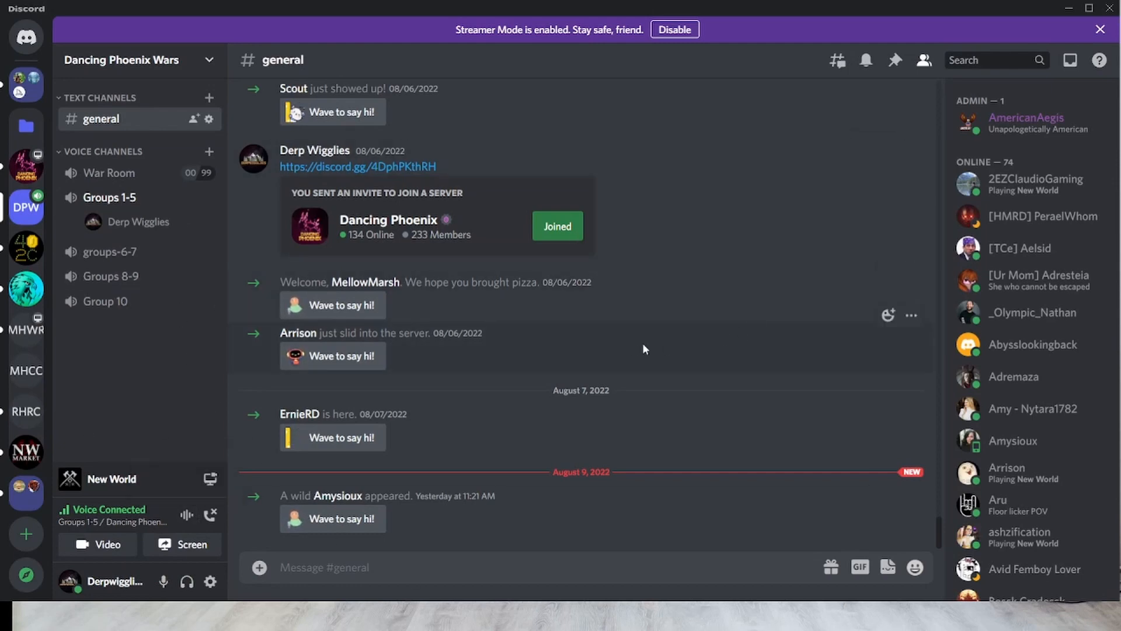
{"action": "mouse_move", "coordinate": [210, 582]}
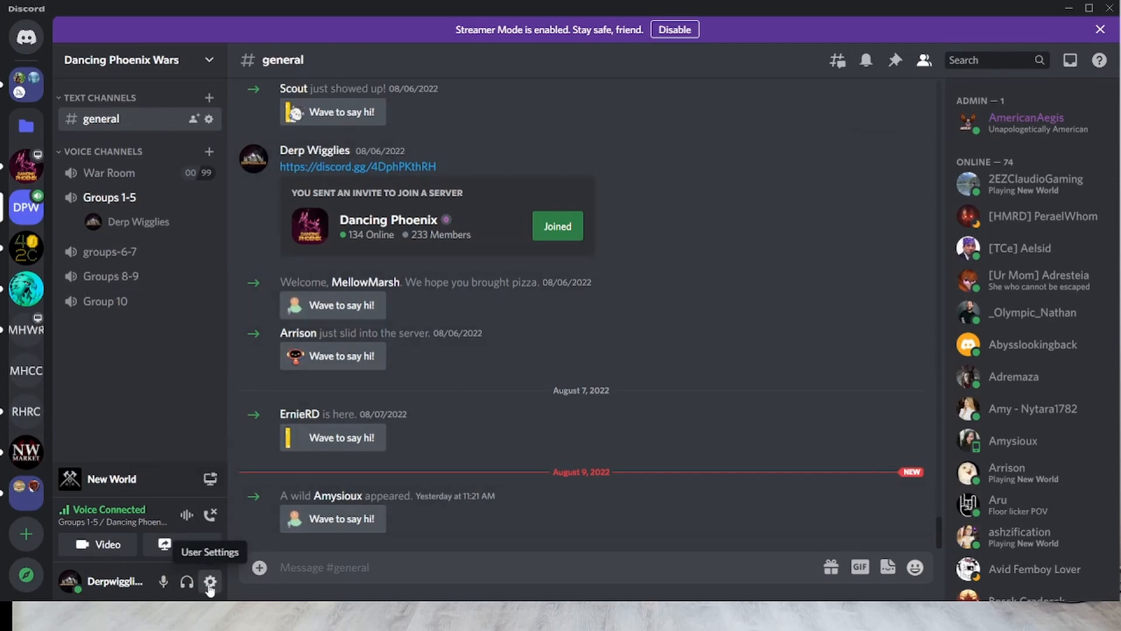
{"action": "left_click", "coordinate": [210, 581]}
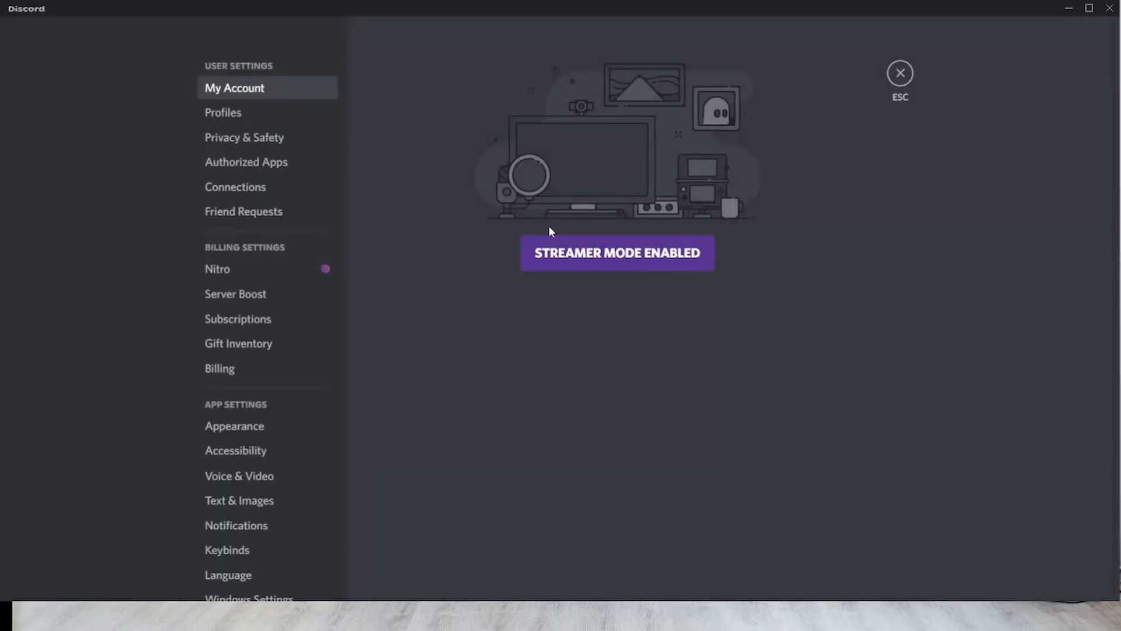
{"action": "mouse_move", "coordinate": [239, 475]}
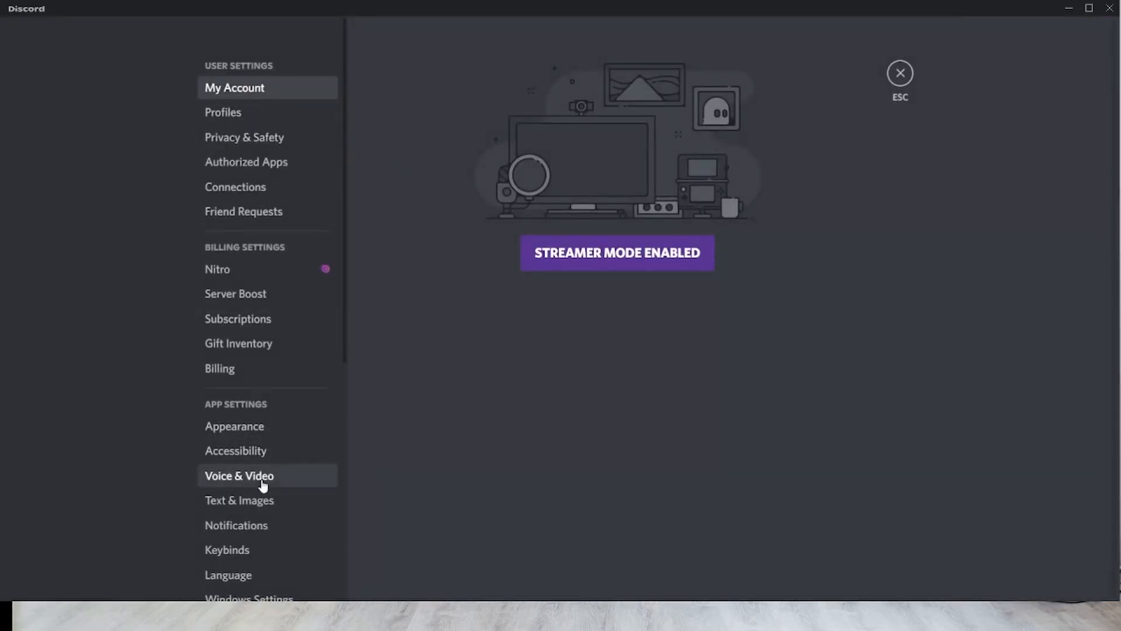
Set Canary's input mode to Push to Talk with a backtick shortcut
{"action": "left_click", "coordinate": [239, 474]}
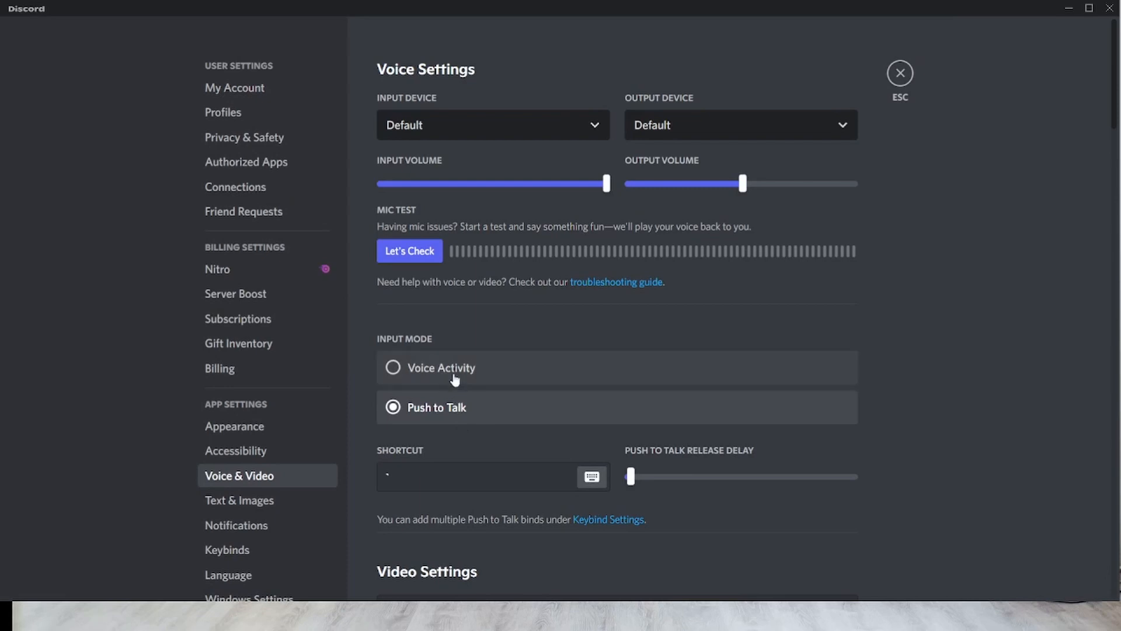
{"action": "left_click", "coordinate": [393, 367]}
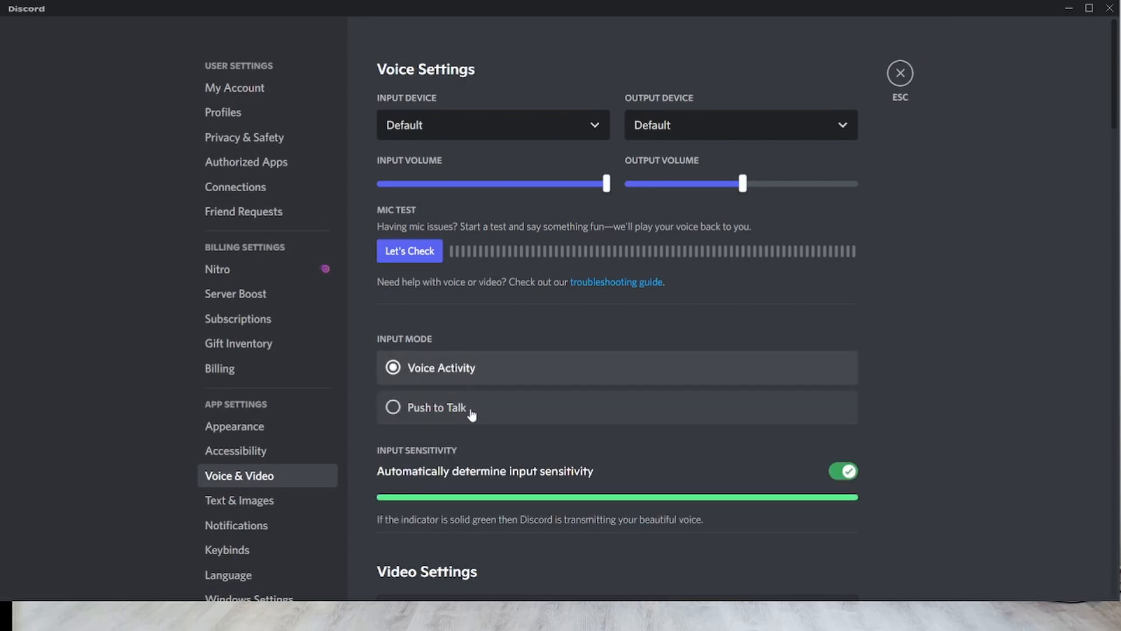
{"action": "left_click", "coordinate": [392, 407]}
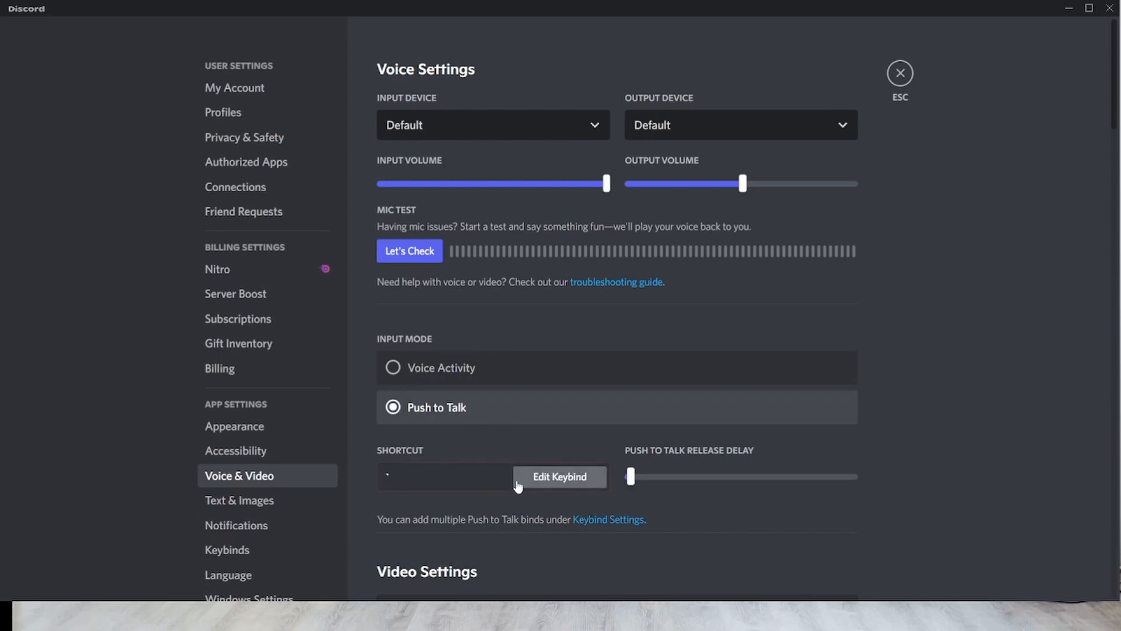
{"action": "left_click", "coordinate": [559, 476]}
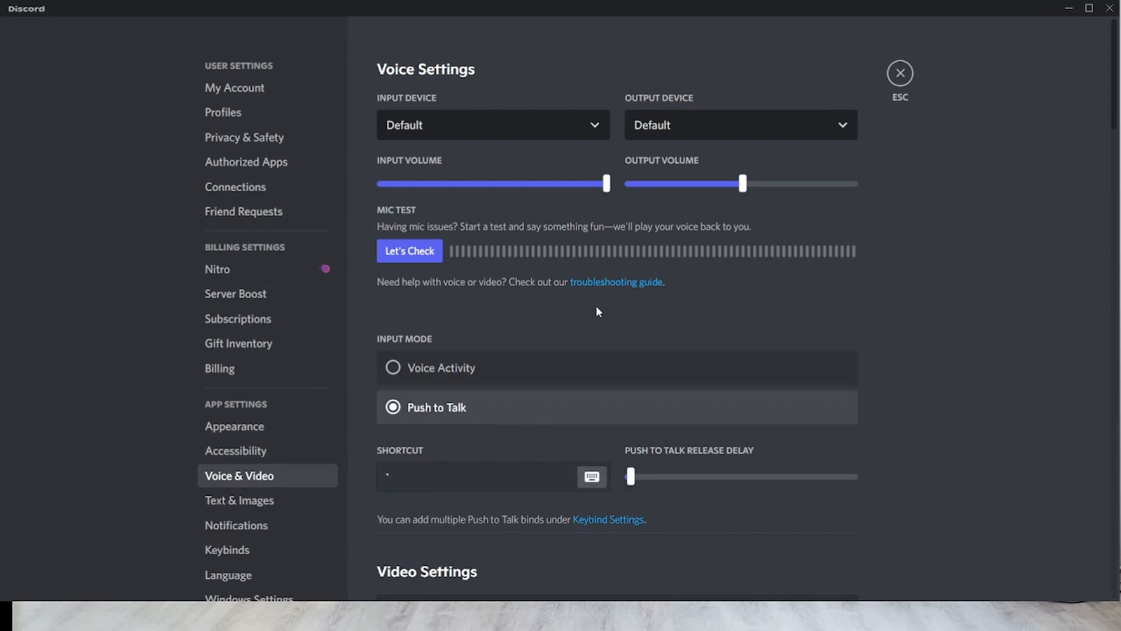
{"action": "mouse_move", "coordinate": [494, 209]}
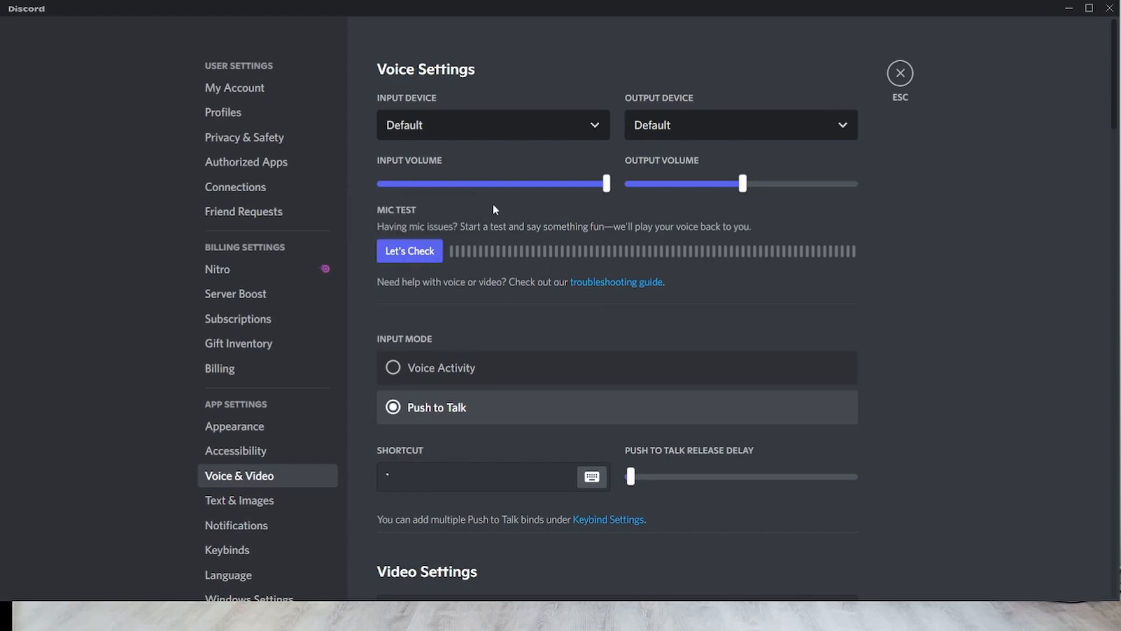
{"action": "mouse_move", "coordinate": [613, 333]}
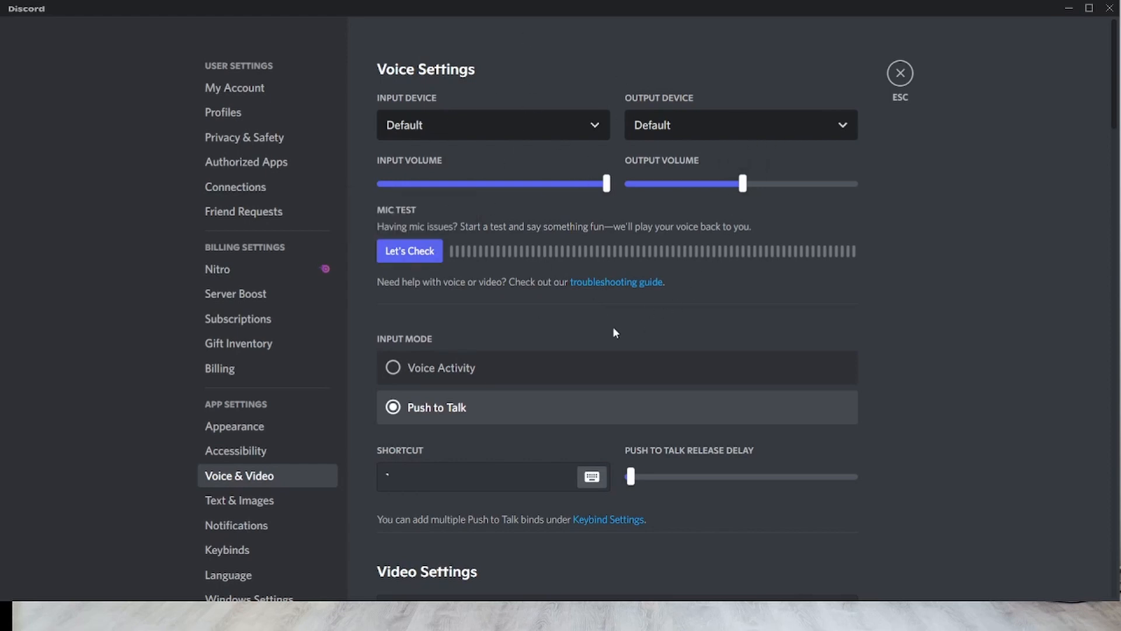
{"action": "mouse_move", "coordinate": [410, 251]}
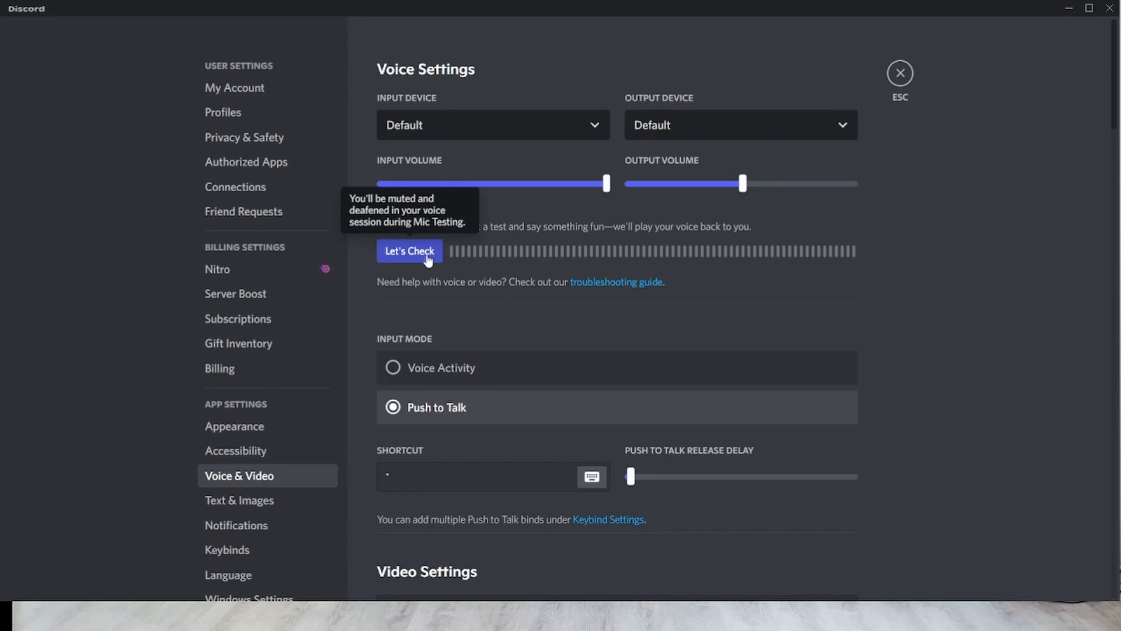
{"action": "mouse_move", "coordinate": [671, 463]}
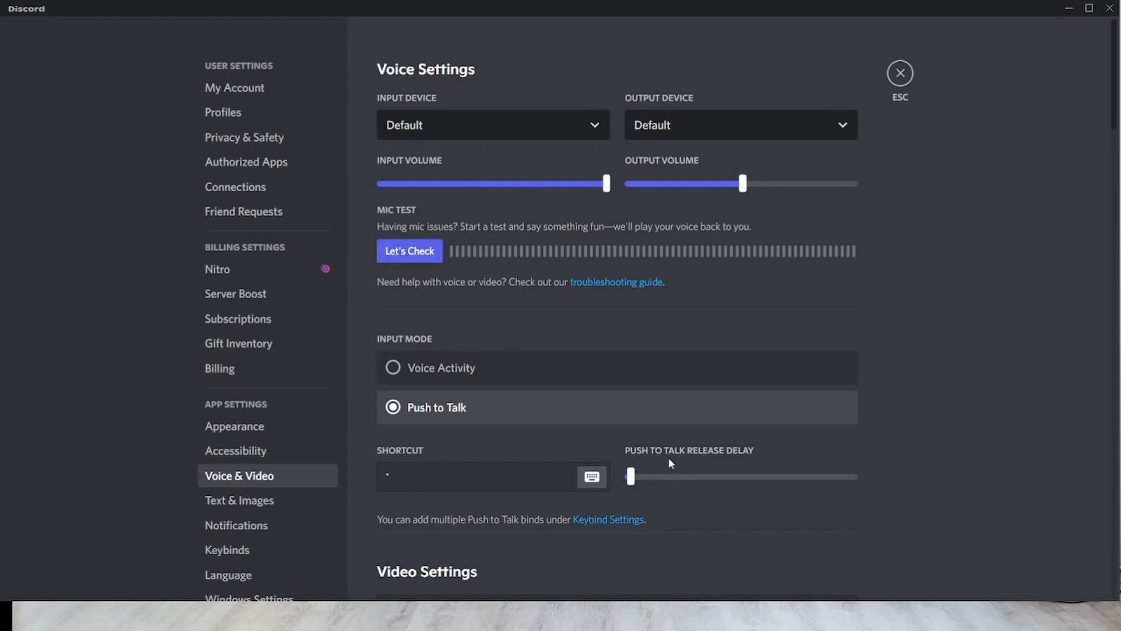
{"action": "mouse_move", "coordinate": [665, 459]}
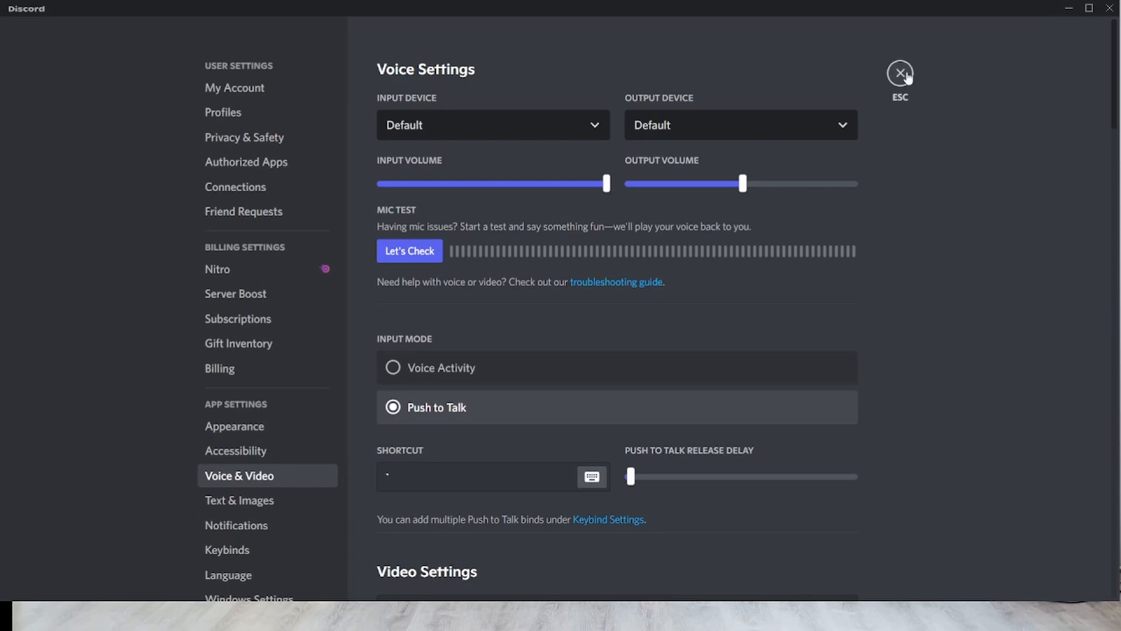
Exit Canary settings and deafen yourself in the Groups 1-5 voice channel
{"action": "left_click", "coordinate": [899, 73]}
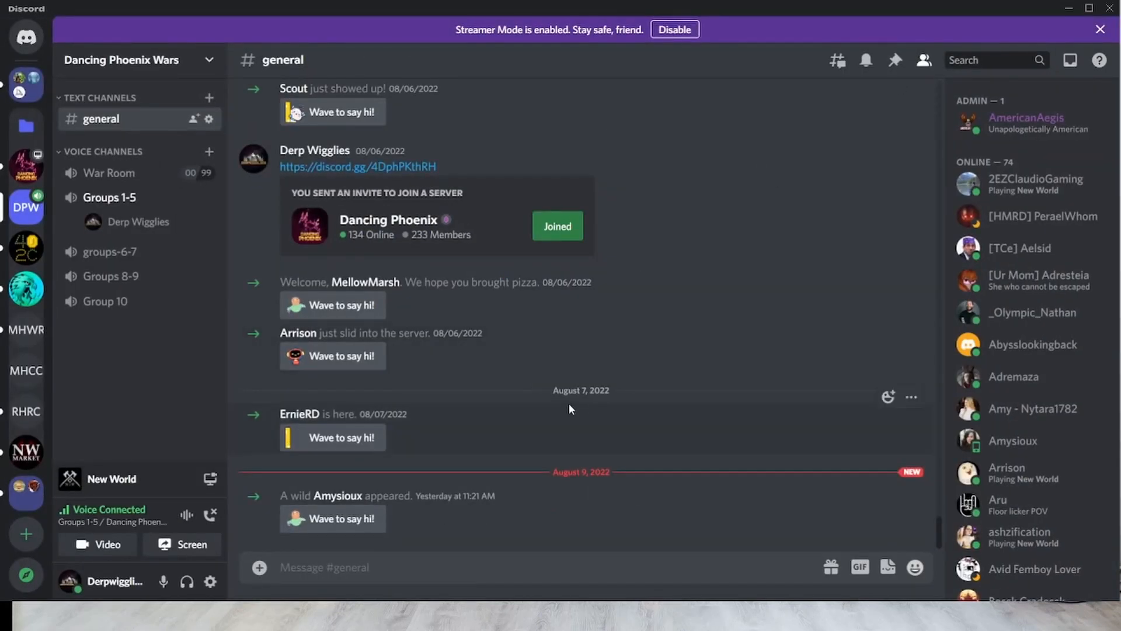
{"action": "mouse_move", "coordinate": [186, 583]}
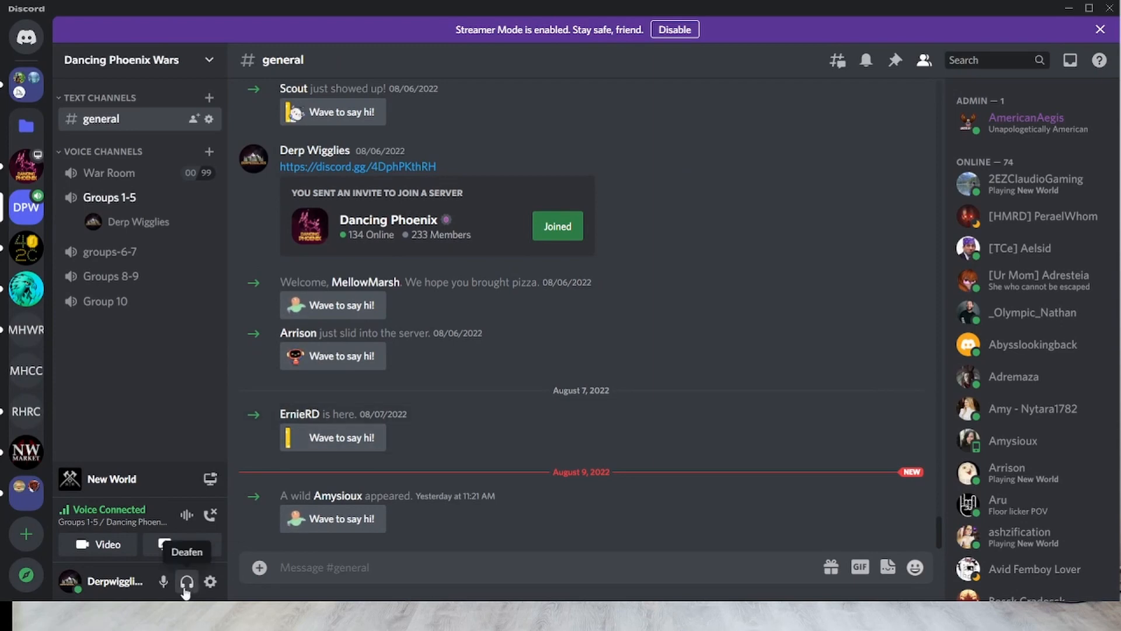
{"action": "left_click", "coordinate": [186, 582]}
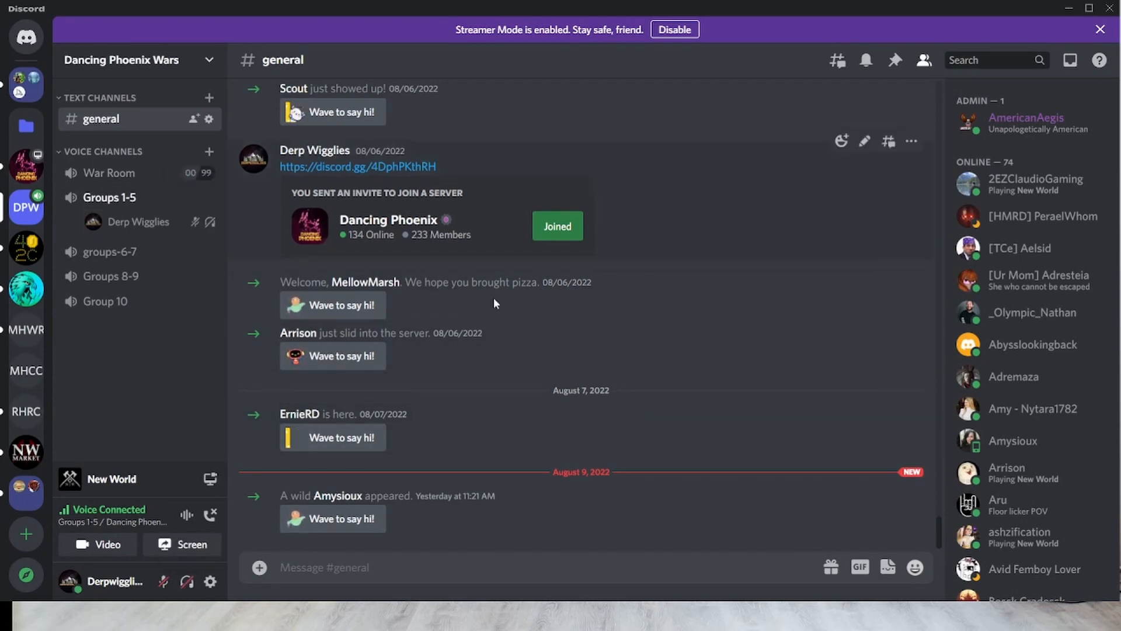